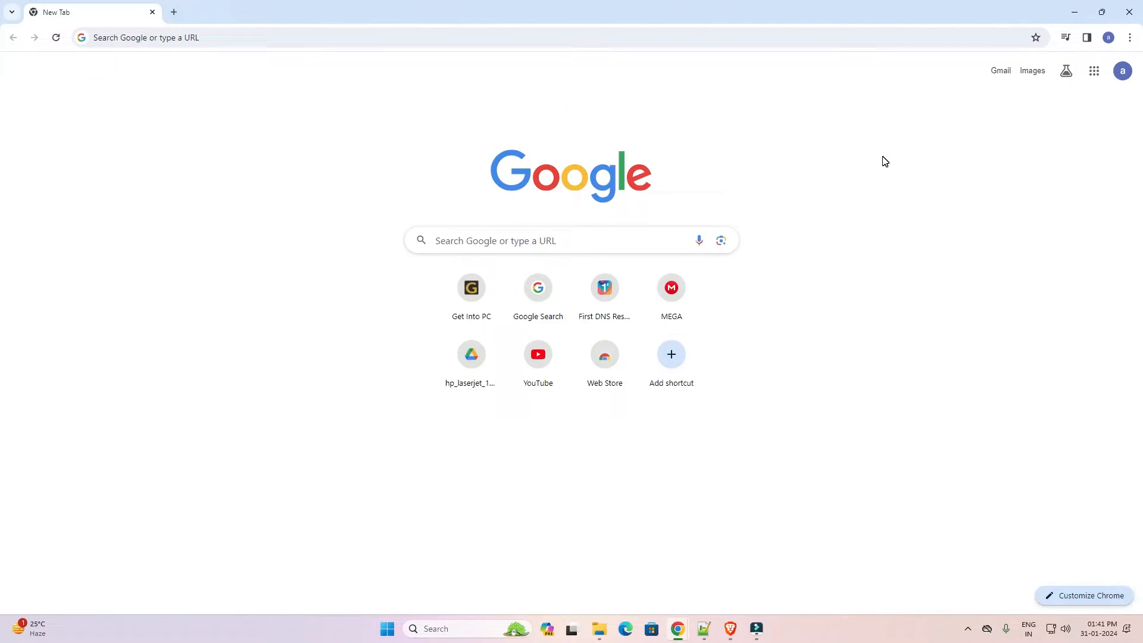
- Show the Google apps launcher on the new tab page, scrolled to Classroom
{"action": "left_click", "coordinate": [1093, 70]}
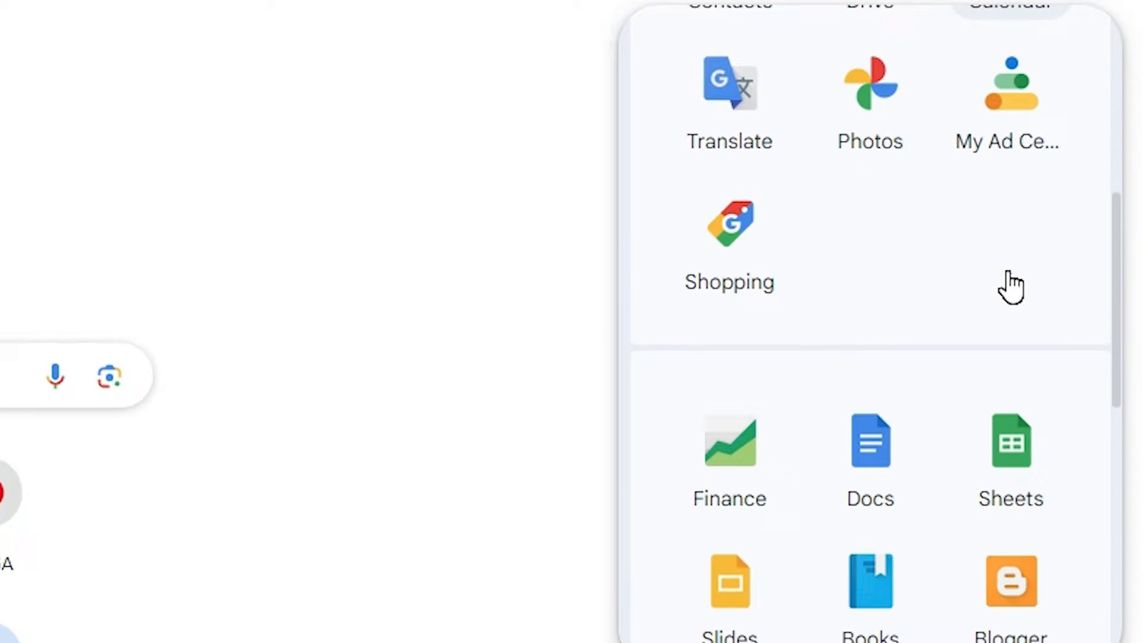
{"action": "scroll", "scroll_direction": "down", "scroll_amount": 3}
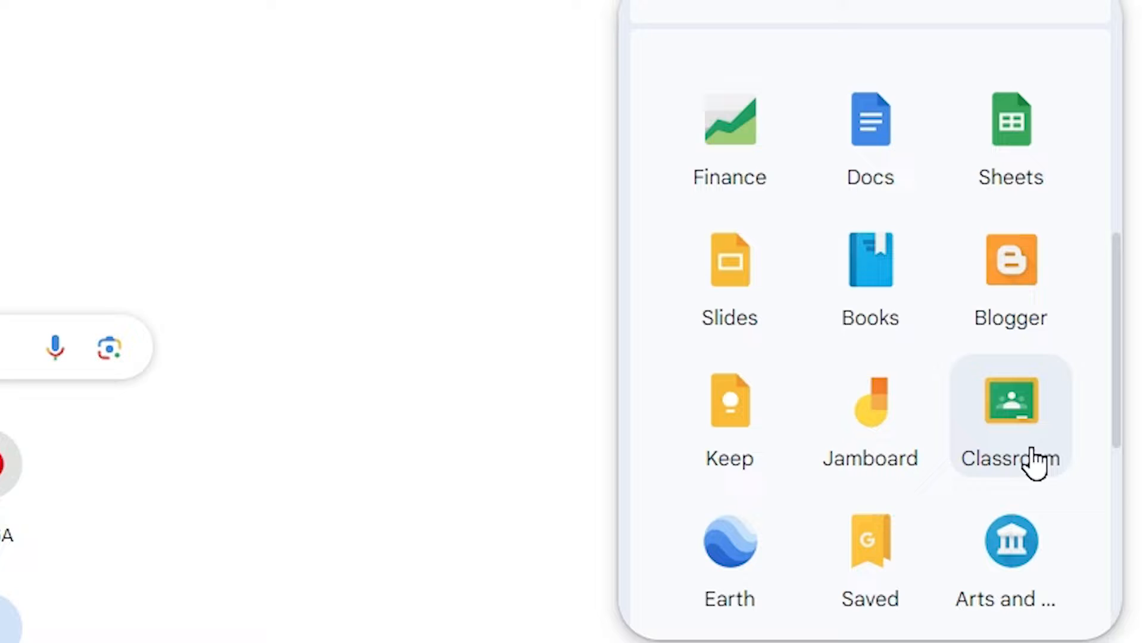
{"action": "scroll", "scroll_direction": "down", "scroll_amount": 3}
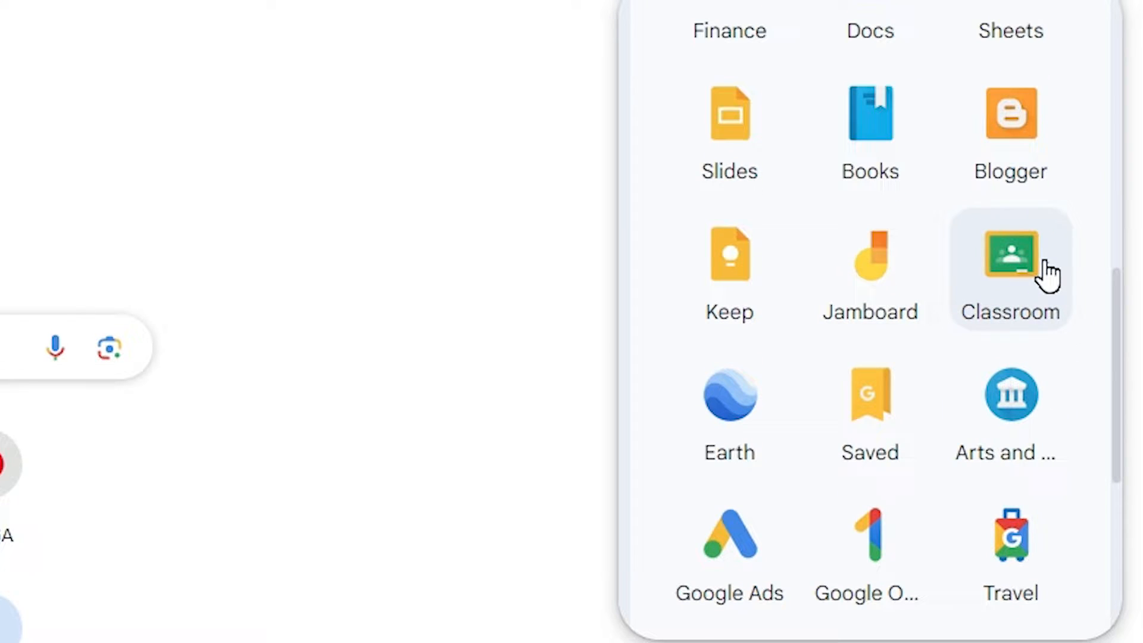
- Open Google Classroom and reveal Chrome's Save and share menu options
{"action": "left_click", "coordinate": [1011, 252]}
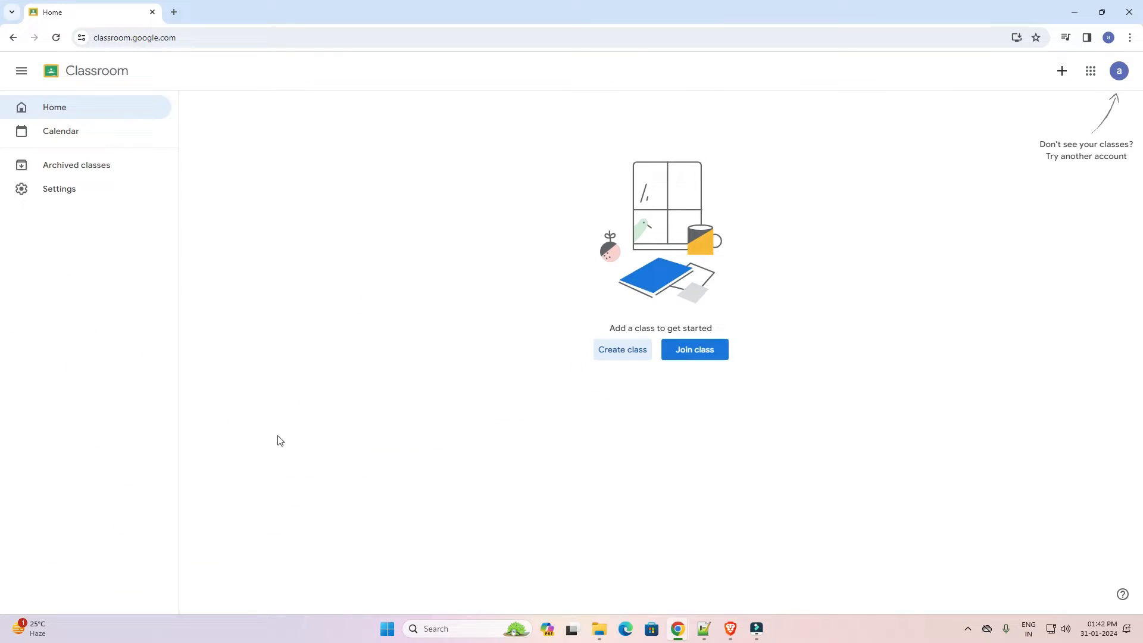
{"action": "mouse_move", "coordinate": [350, 249]}
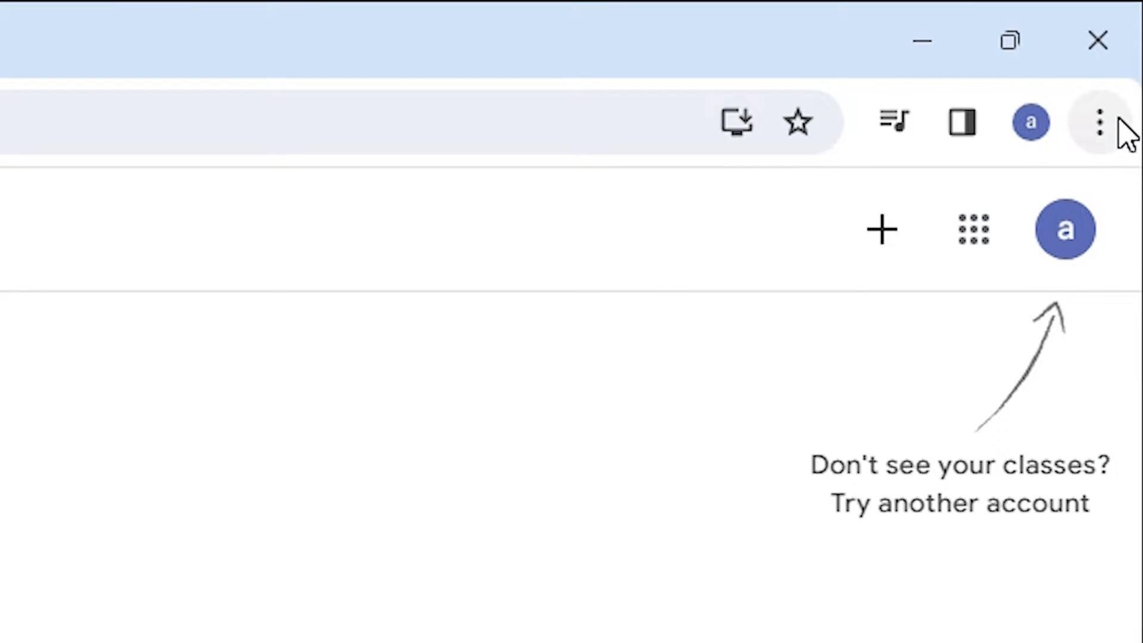
{"action": "mouse_move", "coordinate": [1098, 122]}
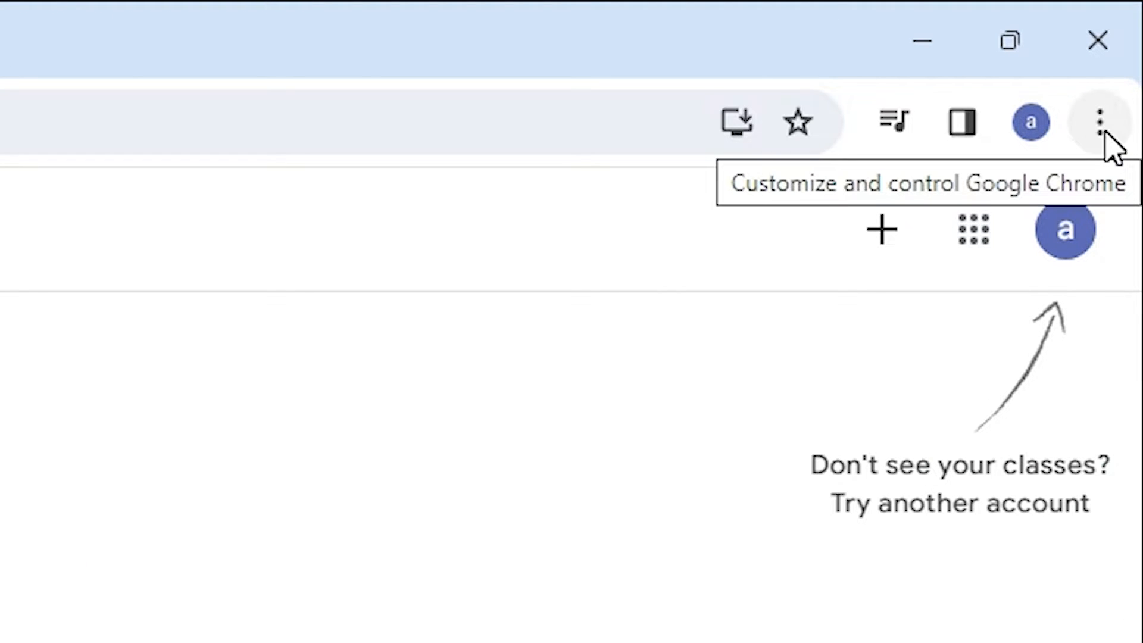
{"action": "left_click", "coordinate": [1098, 122]}
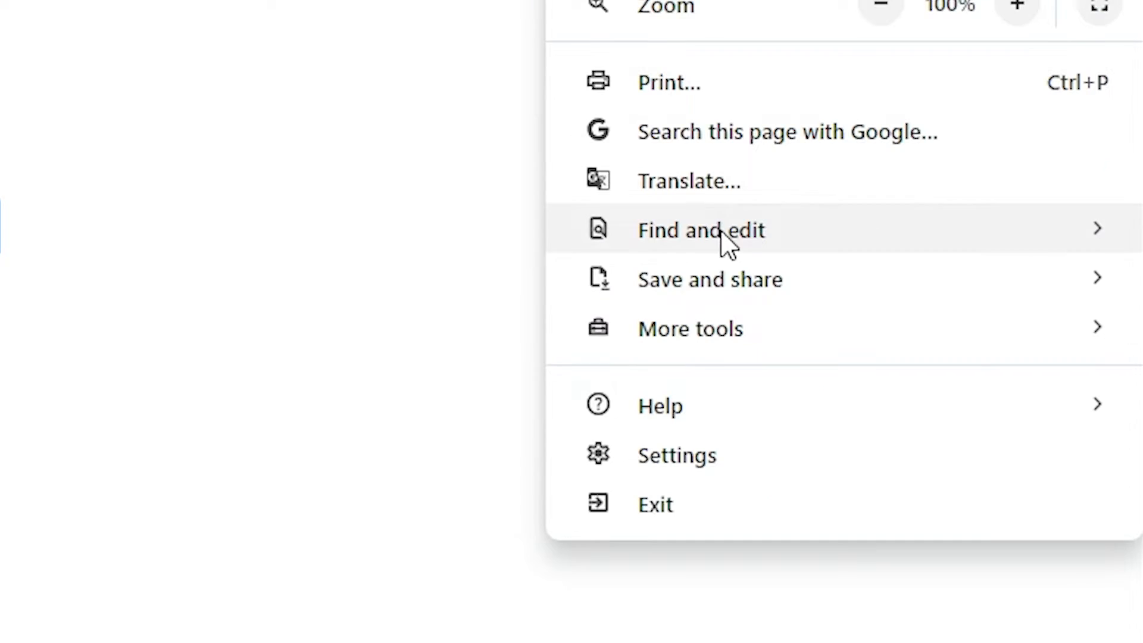
{"action": "left_click", "coordinate": [709, 278]}
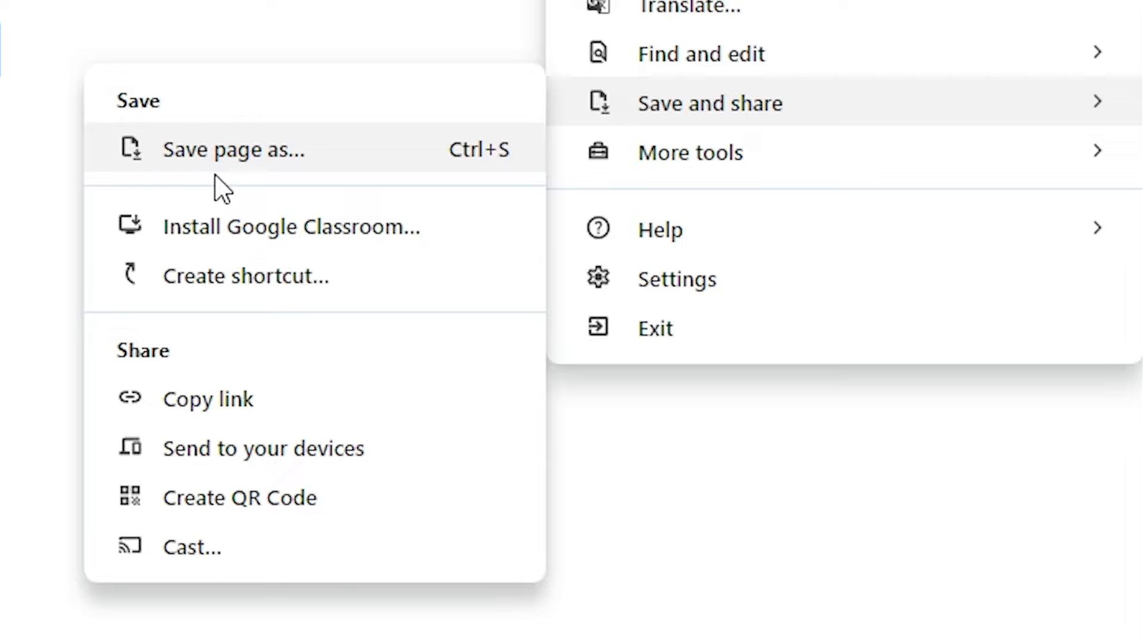
{"action": "mouse_move", "coordinate": [364, 248]}
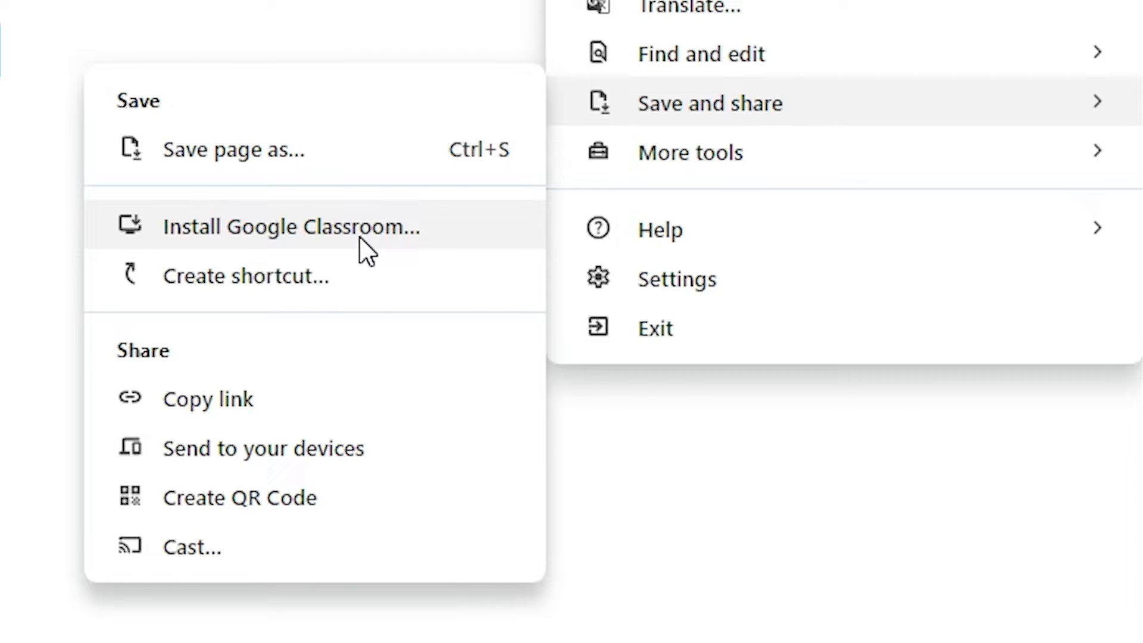
{"action": "mouse_move", "coordinate": [283, 250]}
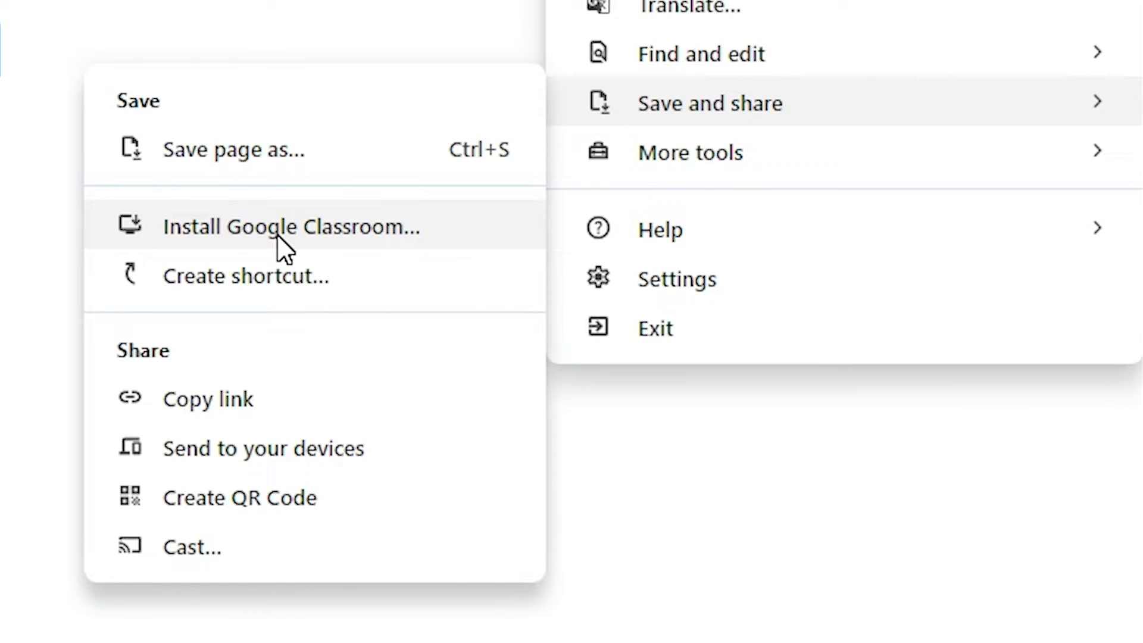
- Install Google Classroom as a Chrome app and return to the desktop
{"action": "left_click", "coordinate": [290, 226]}
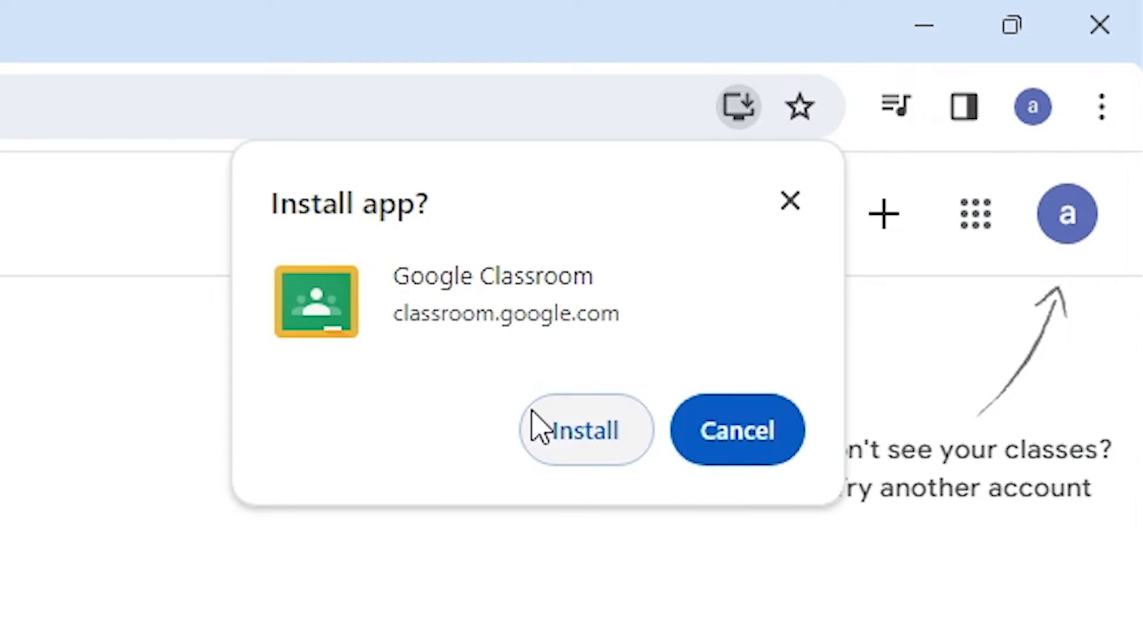
{"action": "left_click", "coordinate": [583, 430]}
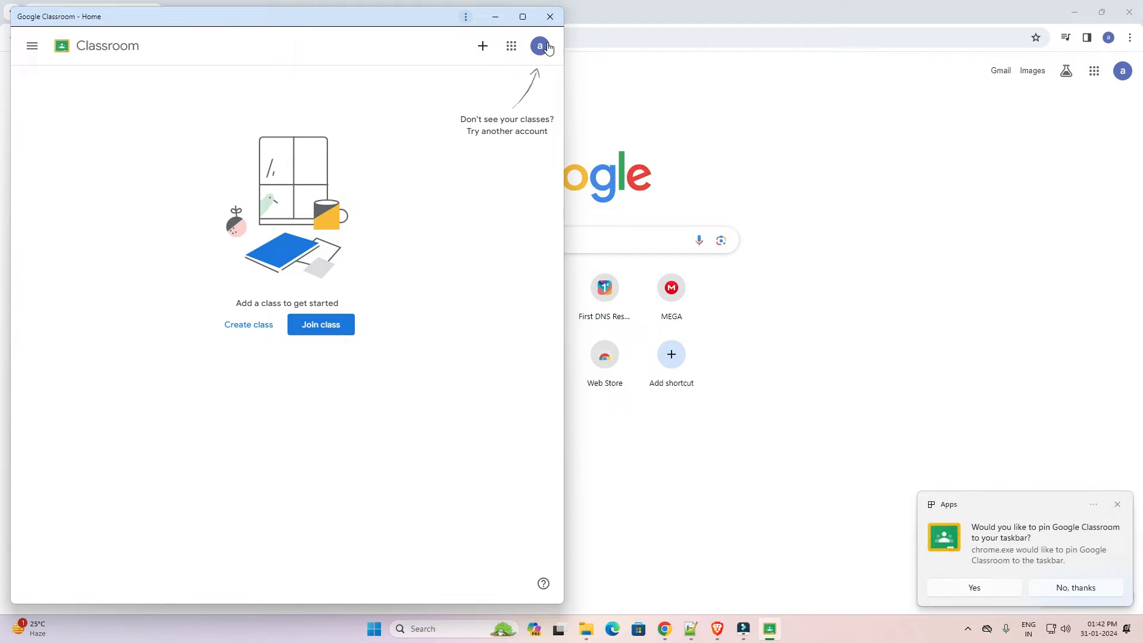
{"action": "left_click", "coordinate": [549, 15]}
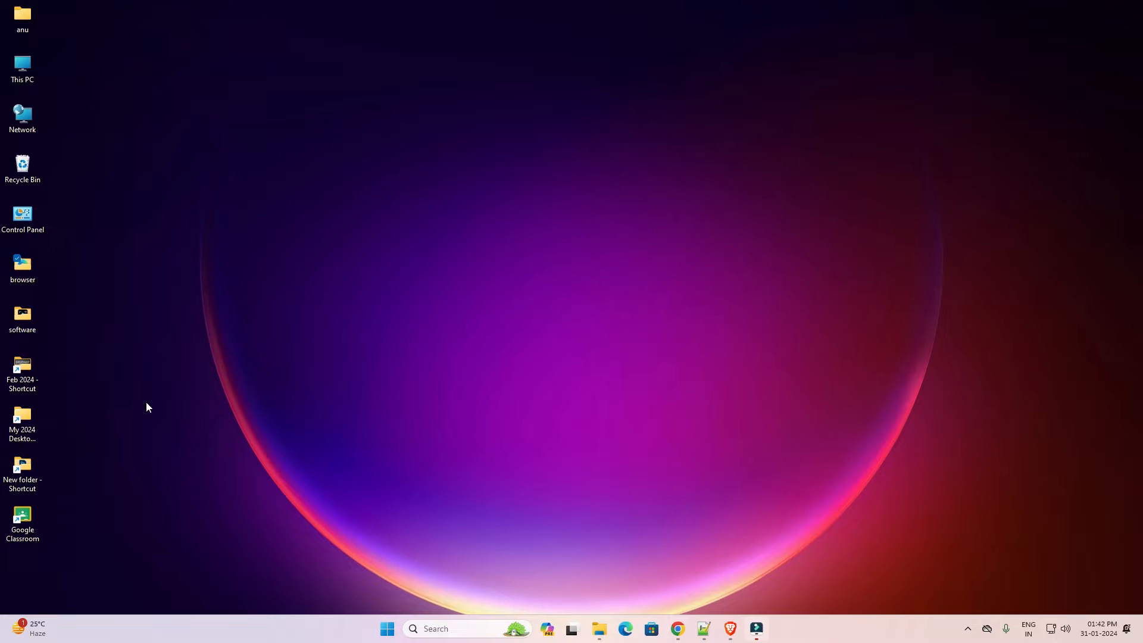
{"action": "left_click", "coordinate": [386, 629]}
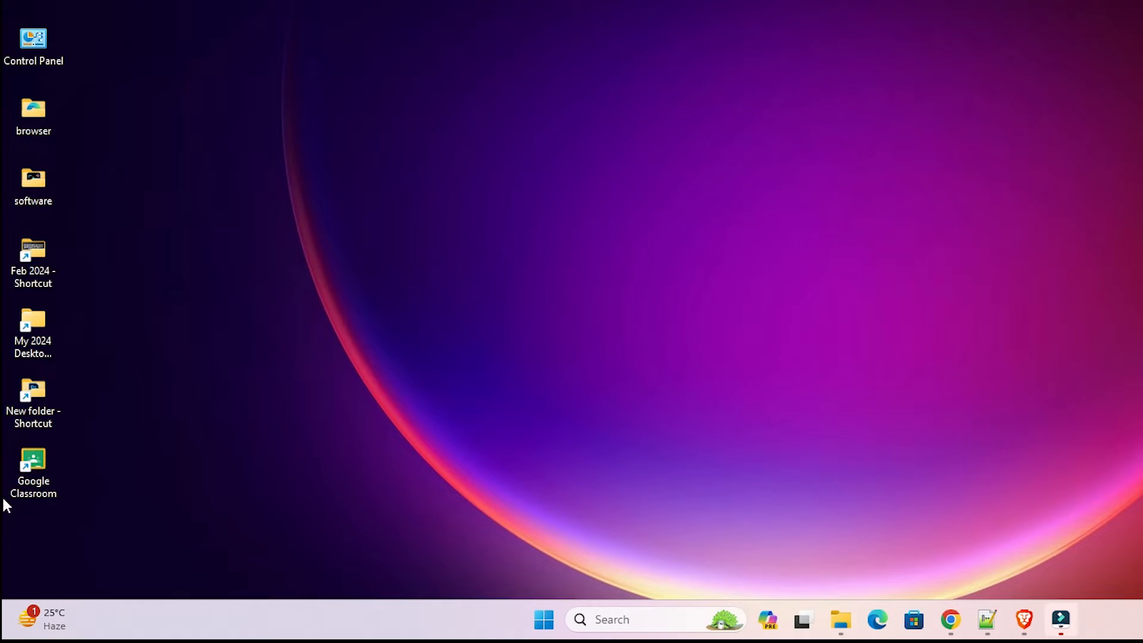
{"action": "mouse_move", "coordinate": [34, 467]}
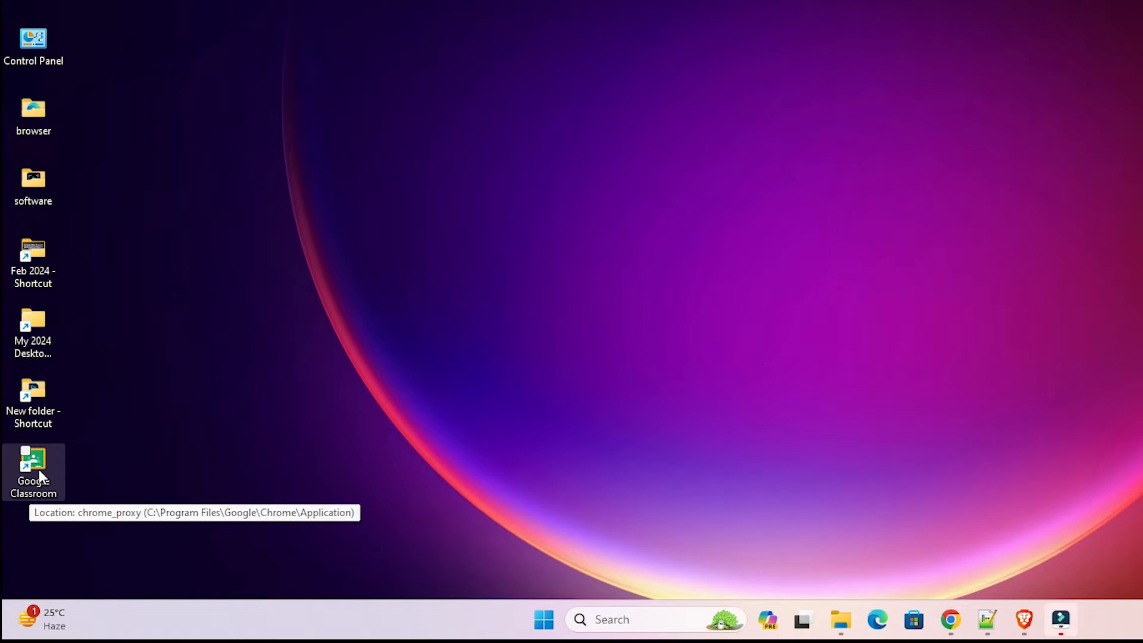
{"action": "double_click", "coordinate": [34, 467]}
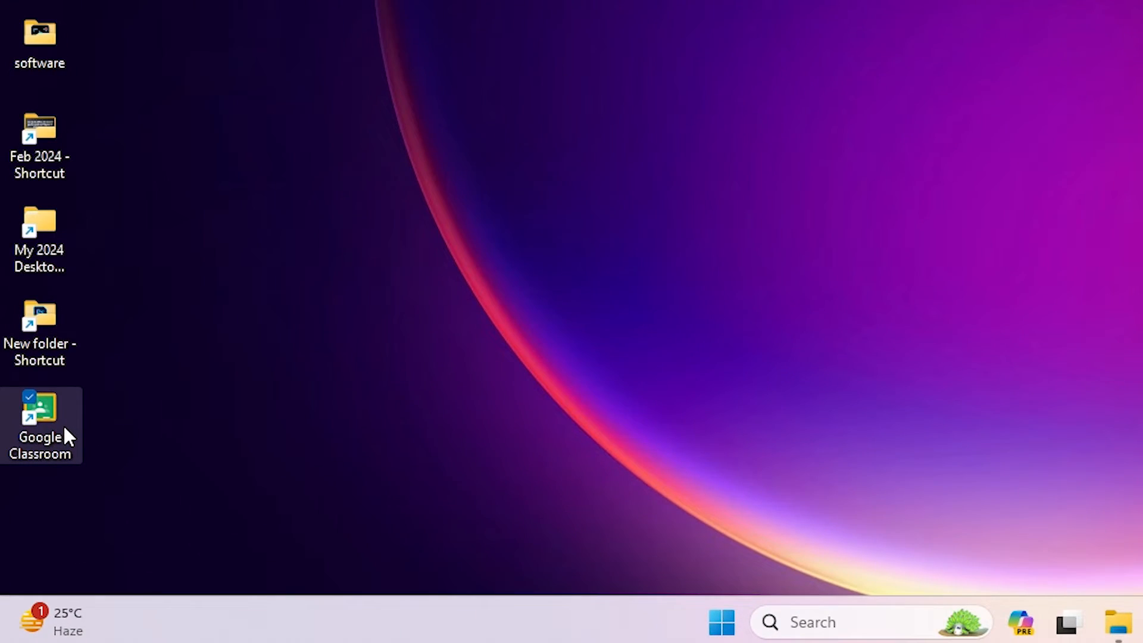
- Launch the Classroom app from its desktop shortcut and uninstall it via Remove
{"action": "double_click", "coordinate": [40, 412]}
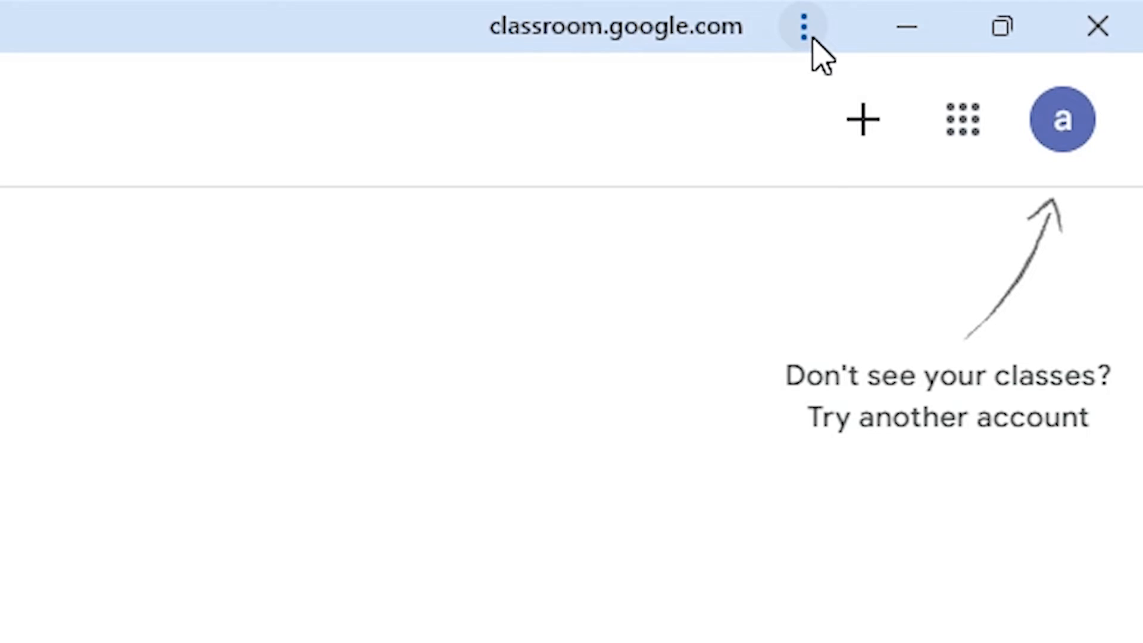
{"action": "left_click", "coordinate": [802, 26]}
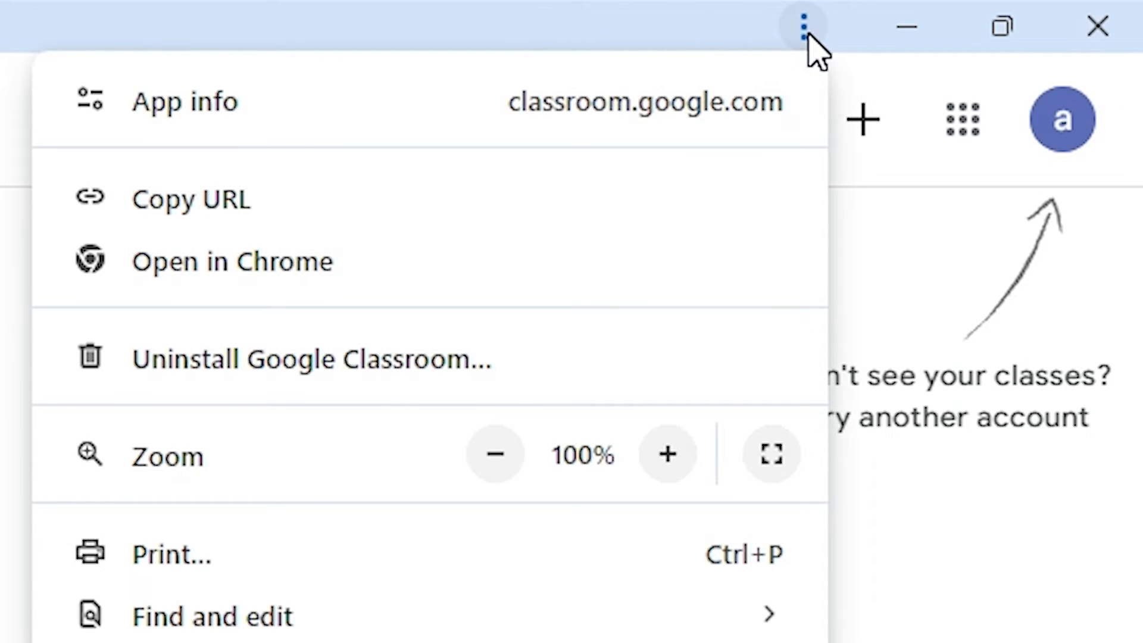
{"action": "mouse_move", "coordinate": [281, 401]}
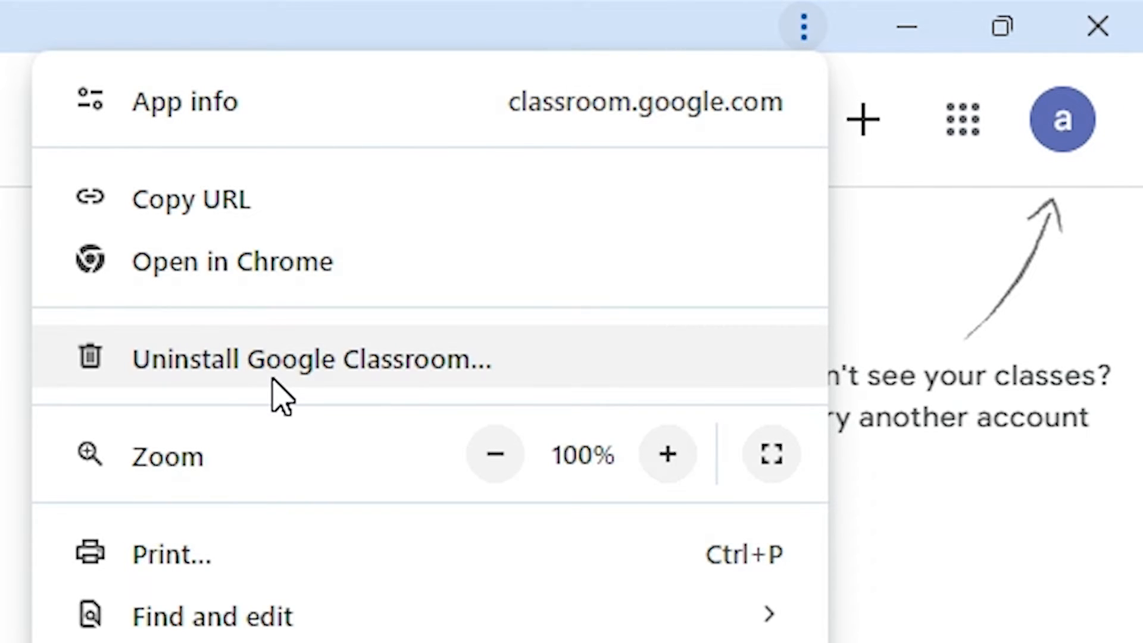
{"action": "left_click", "coordinate": [310, 358]}
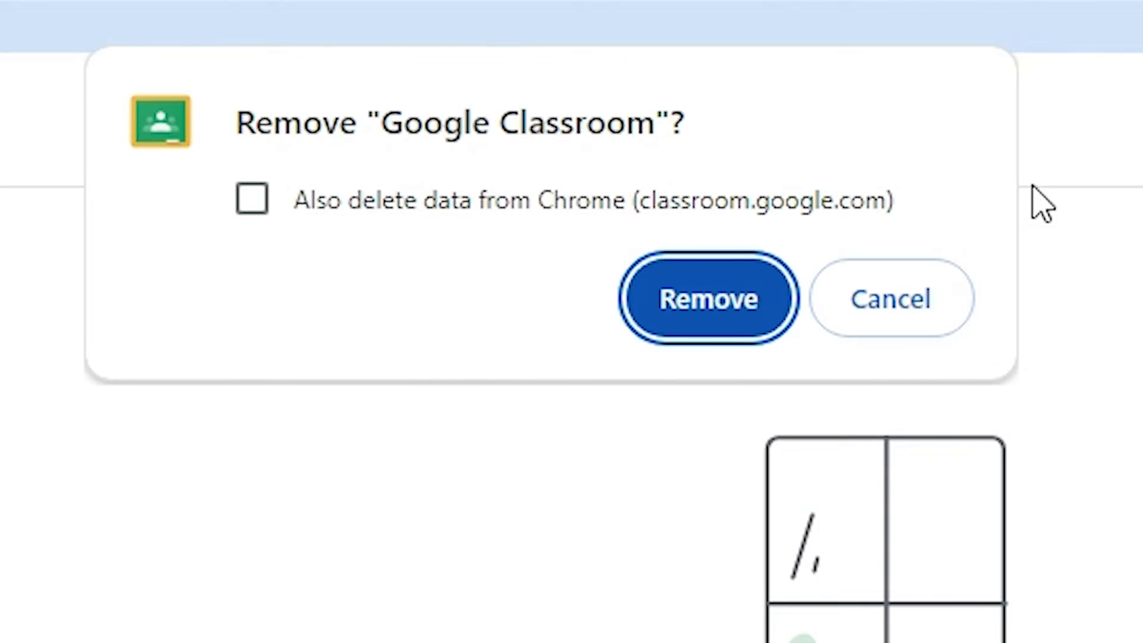
{"action": "mouse_move", "coordinate": [343, 237]}
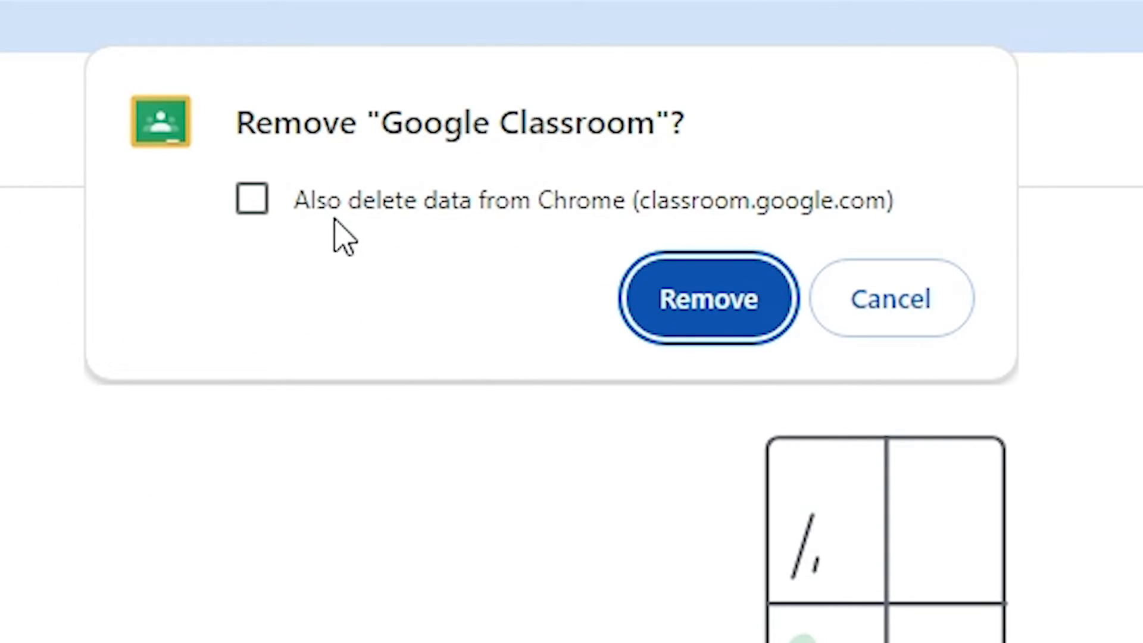
{"action": "mouse_move", "coordinate": [557, 233]}
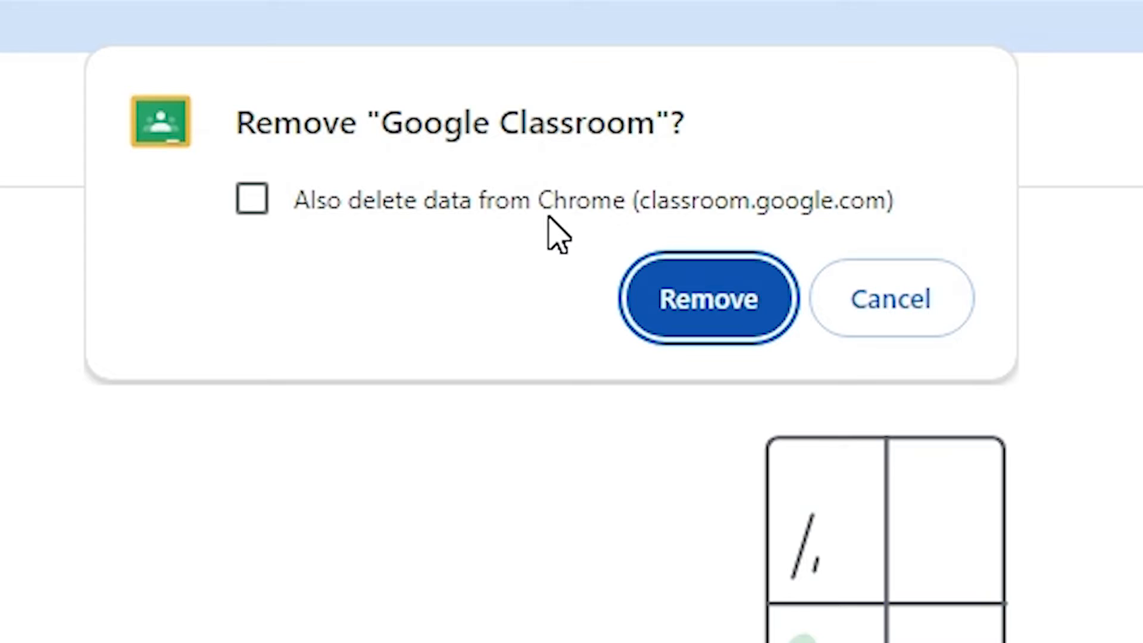
{"action": "left_click", "coordinate": [707, 298]}
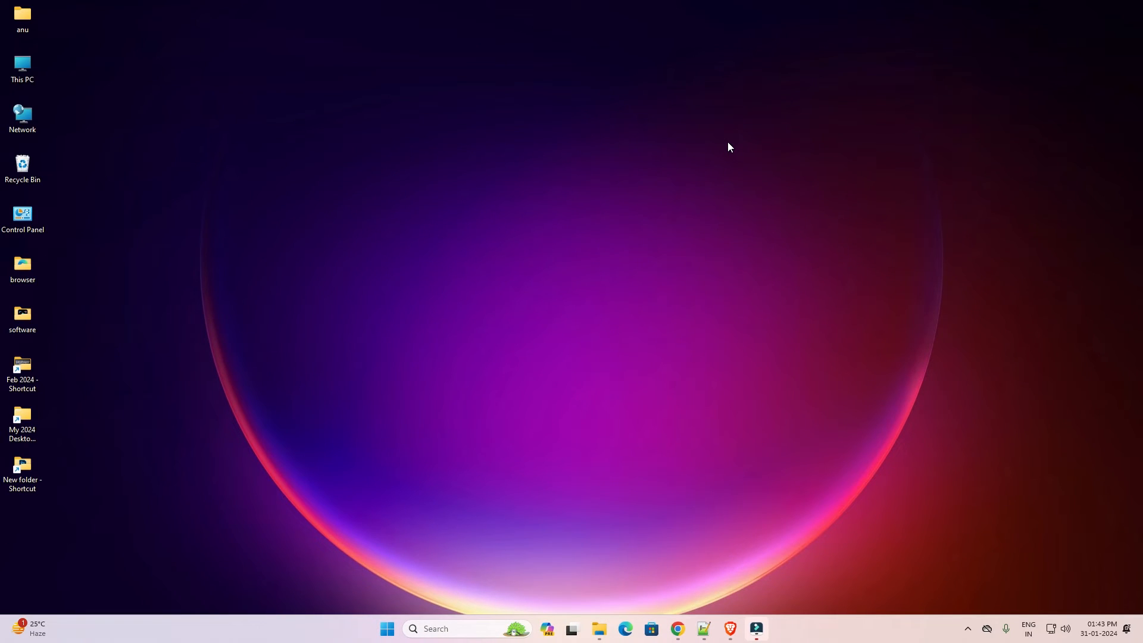